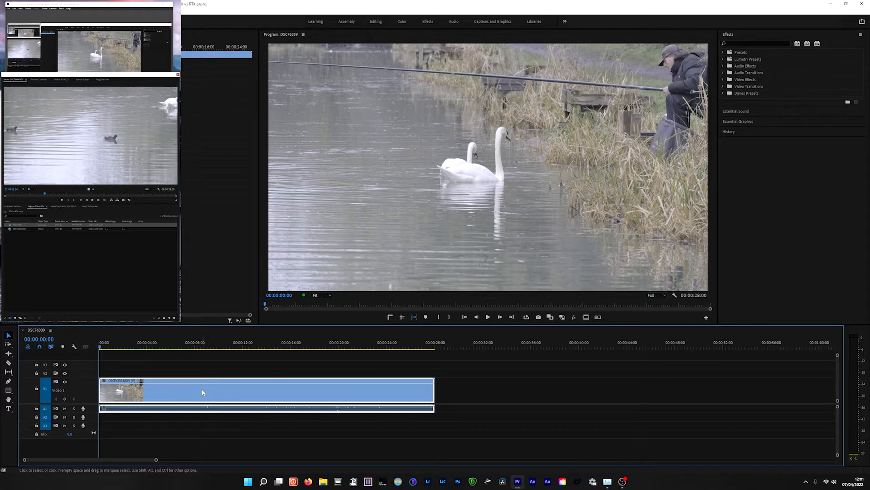
mouse_move(202, 393)
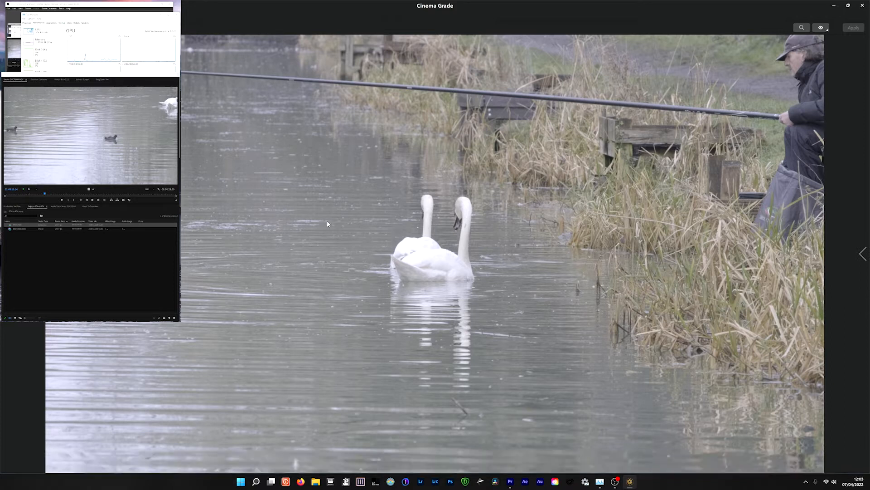
mouse_move(313, 212)
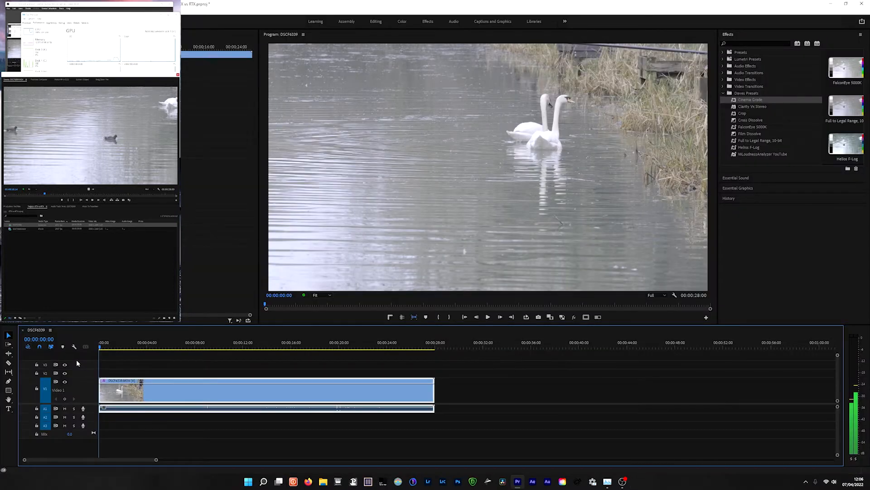
- Add Gaussian Blur from Blur & Sharpen to the swan clip and begin Warp Stabilizer analysis
left_click(728, 80)
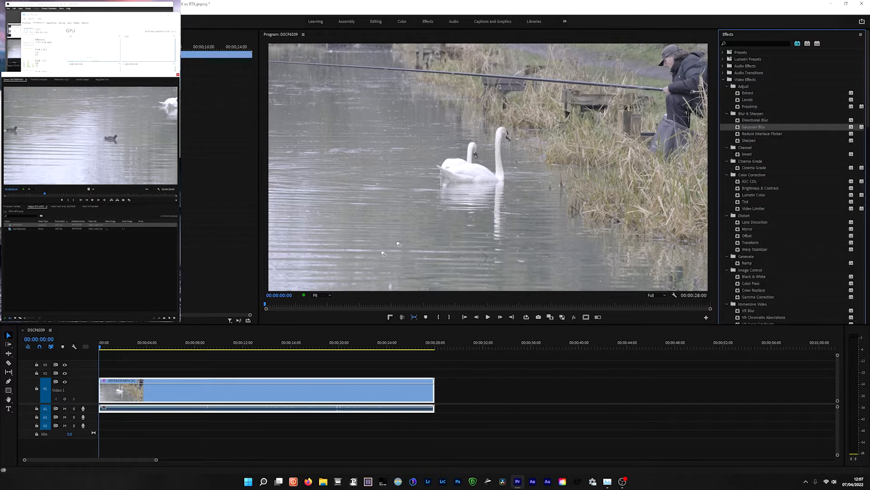
mouse_move(383, 253)
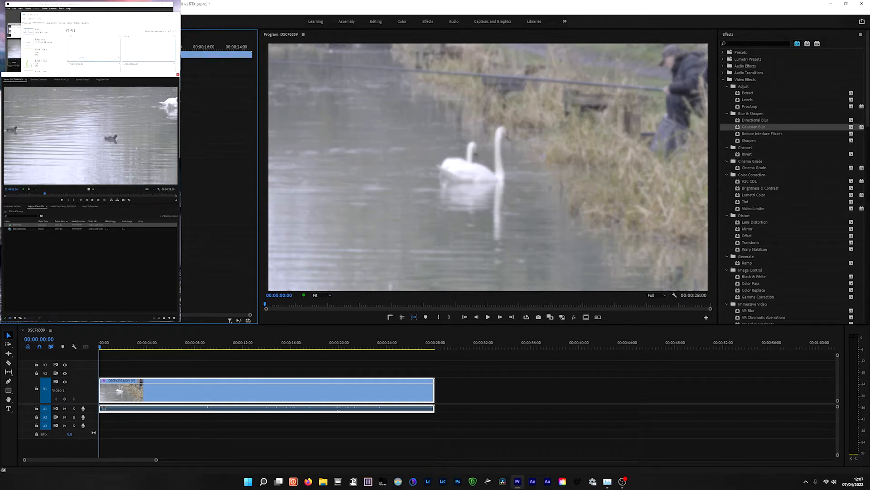
left_click(112, 347)
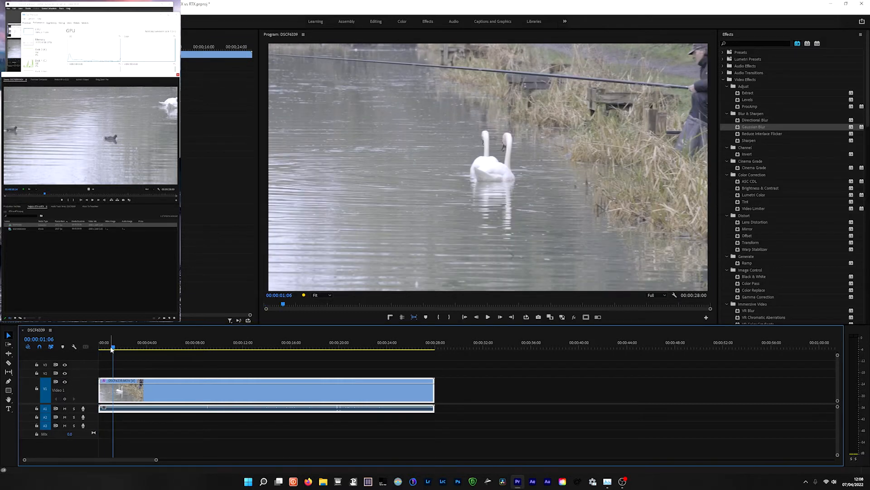
left_click(99, 346)
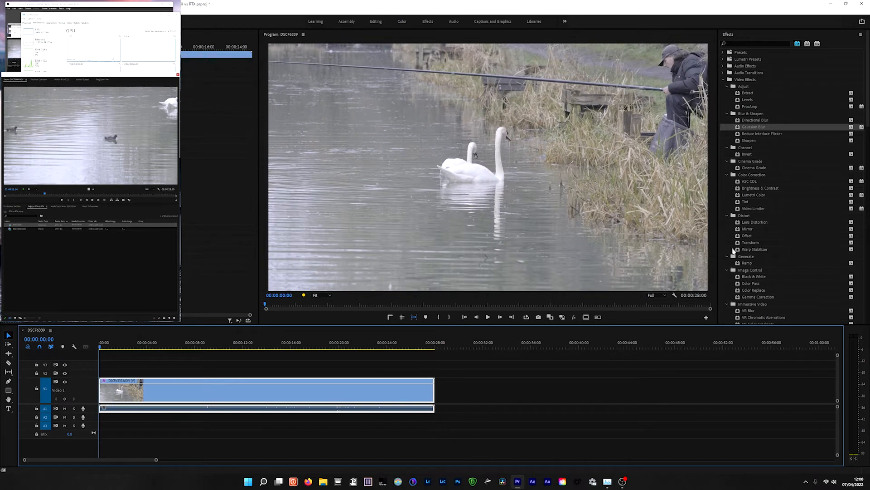
double_click(755, 249)
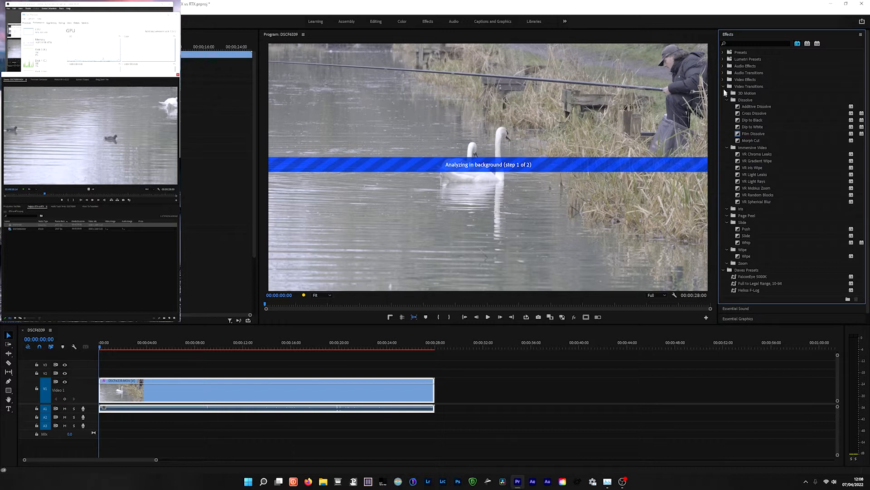
left_click(724, 86)
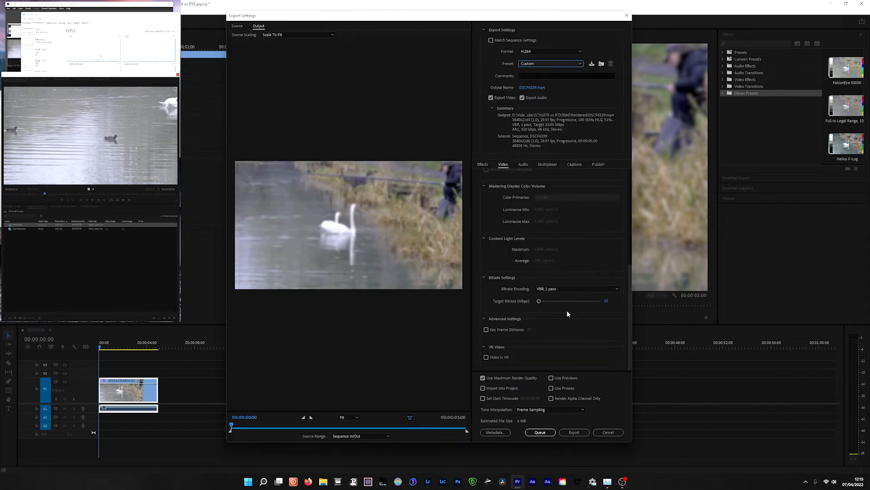
mouse_move(538, 301)
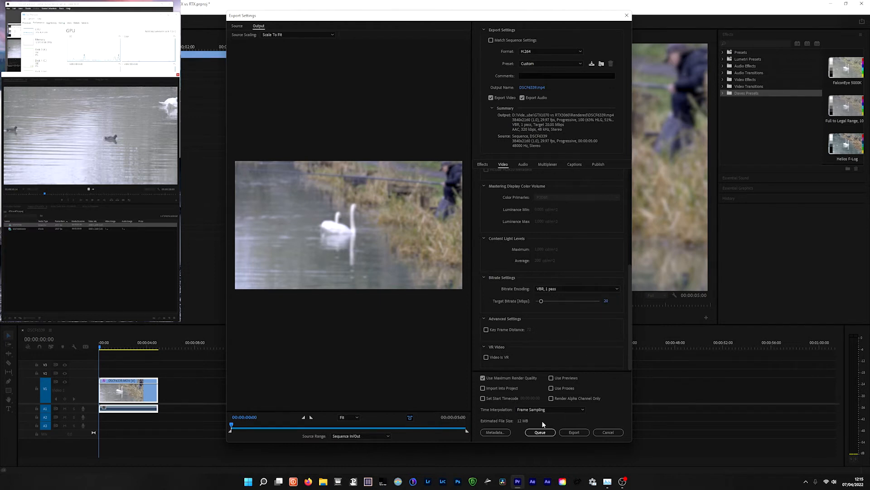
mouse_move(575, 432)
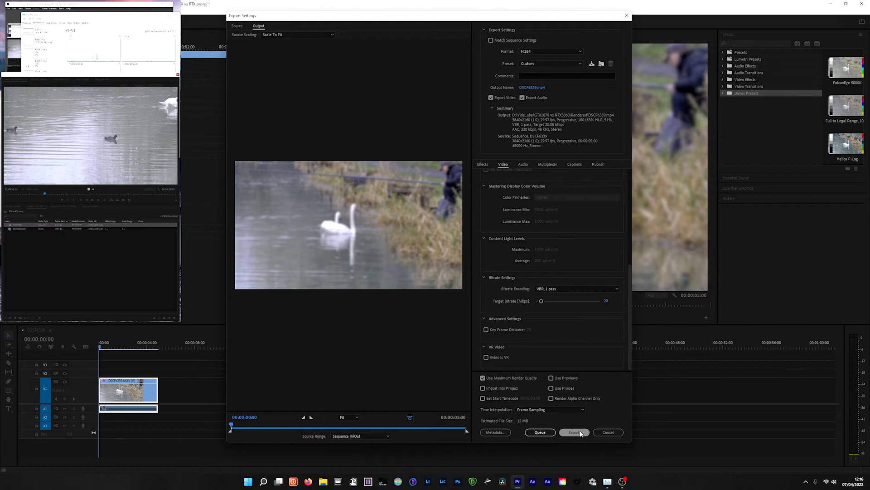
- Export the graded swan sequence as H.264 with Target Bitrate 20 Mbps
left_click(575, 432)
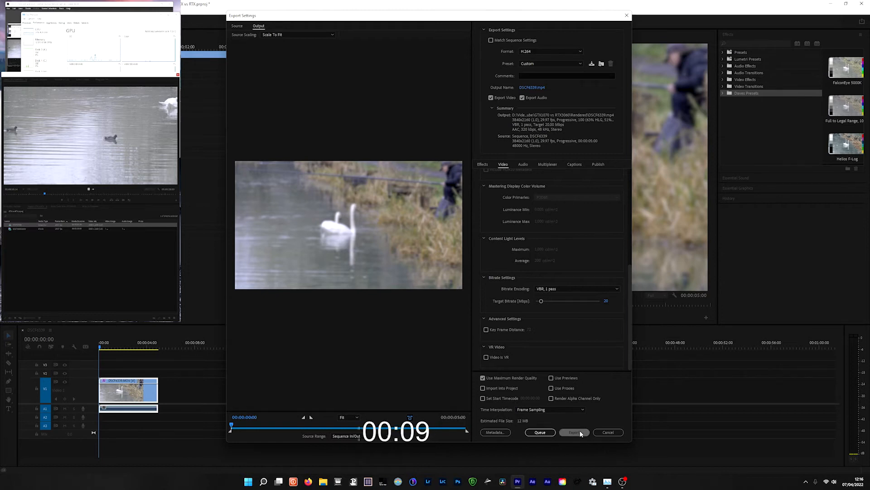
left_click(574, 431)
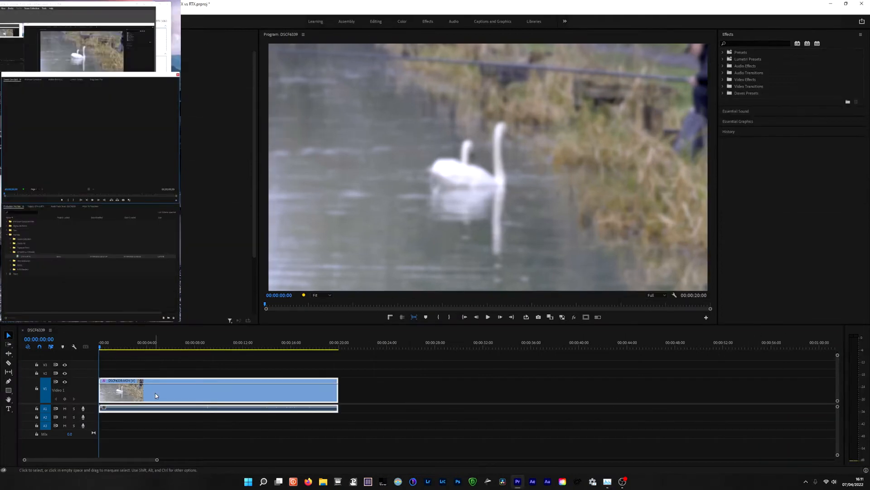
mouse_move(155, 395)
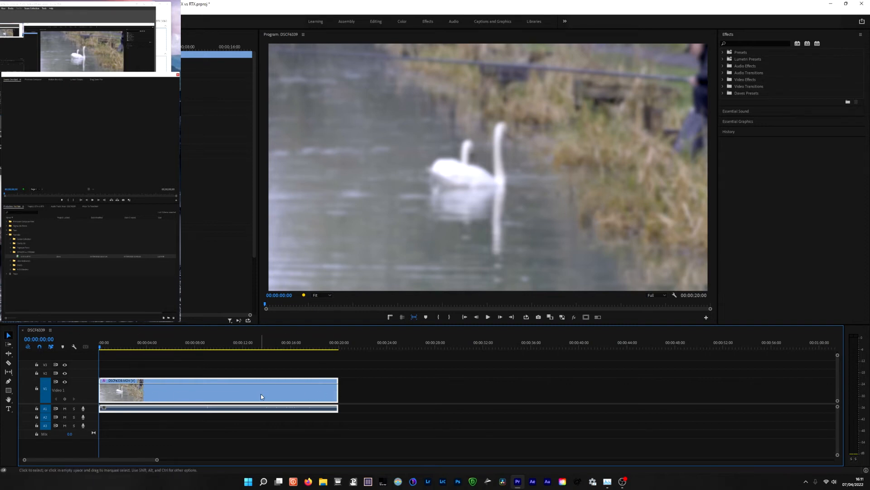
mouse_move(261, 396)
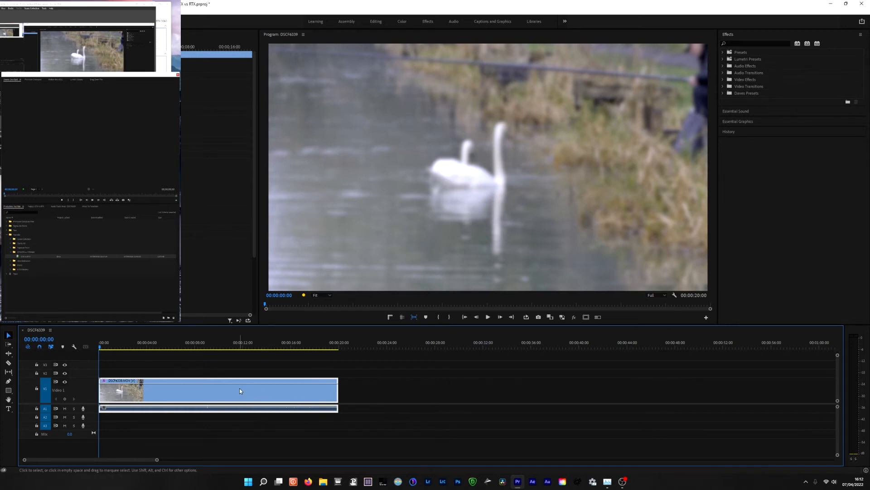
mouse_move(239, 391)
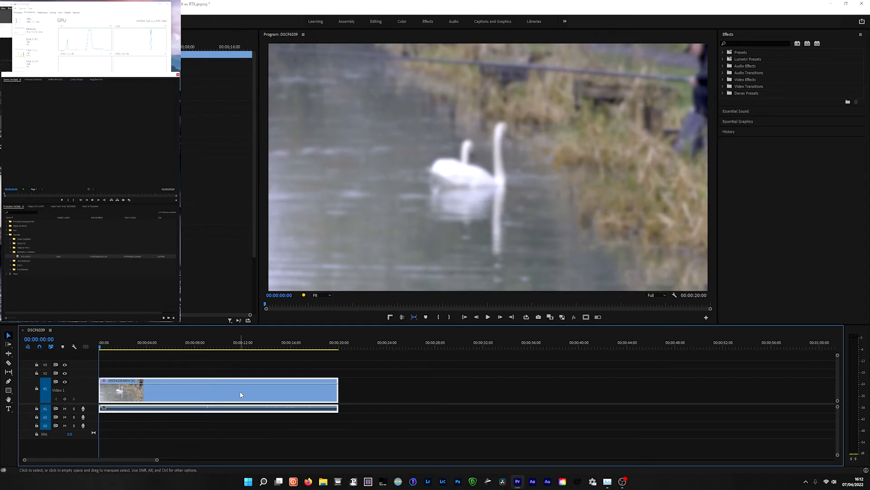
mouse_move(241, 395)
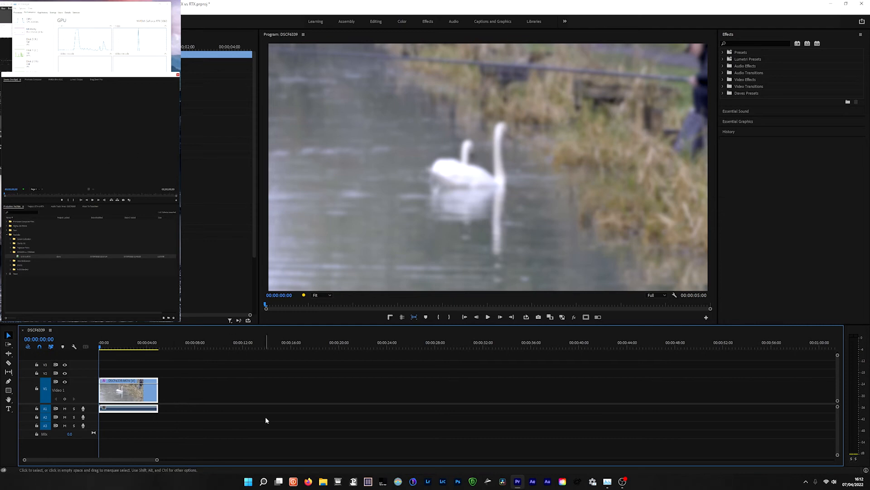
mouse_move(217, 396)
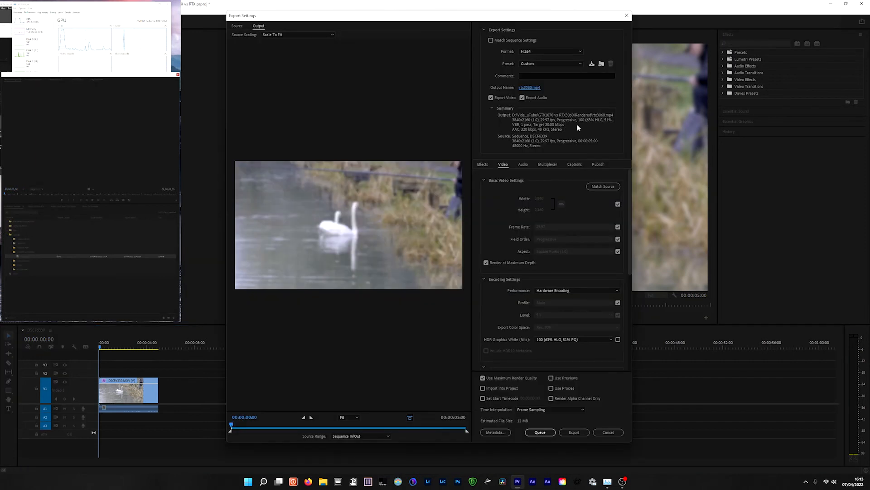
mouse_move(557, 288)
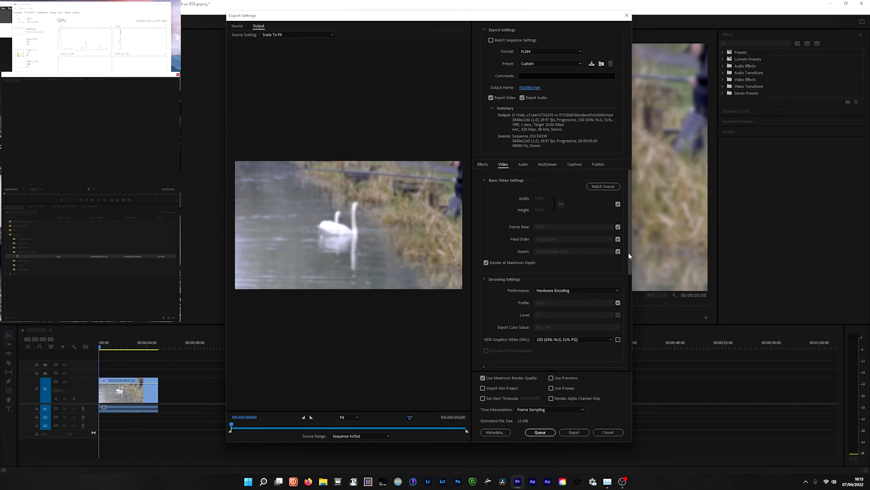
- Start encoding the five-second swan clip at 3840x2160, VBR 20 Mbps H.264
scroll("down", 3)
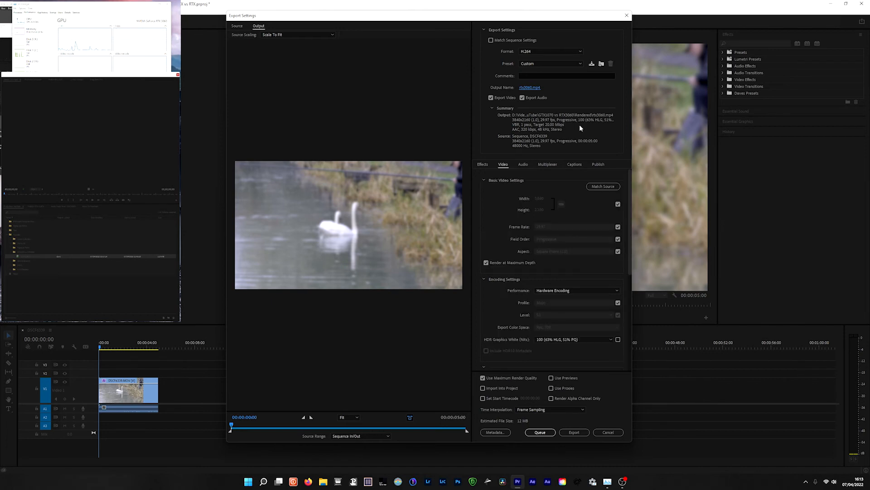
mouse_move(410, 361)
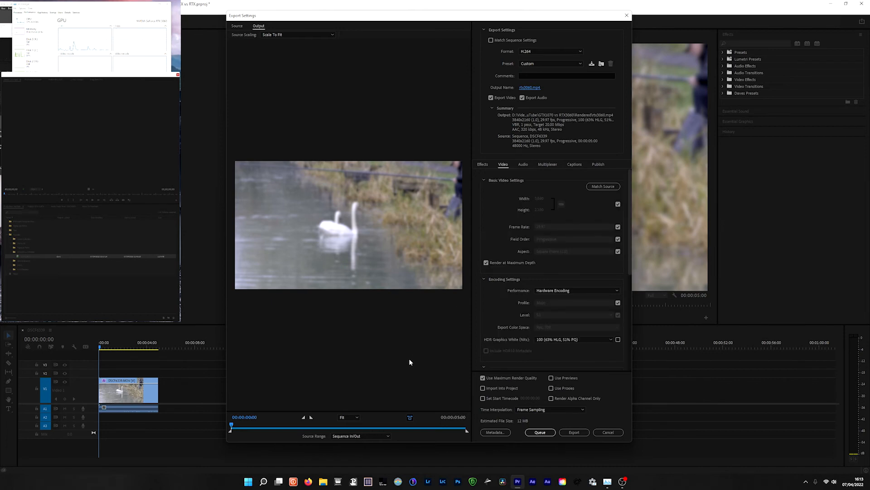
mouse_move(381, 356)
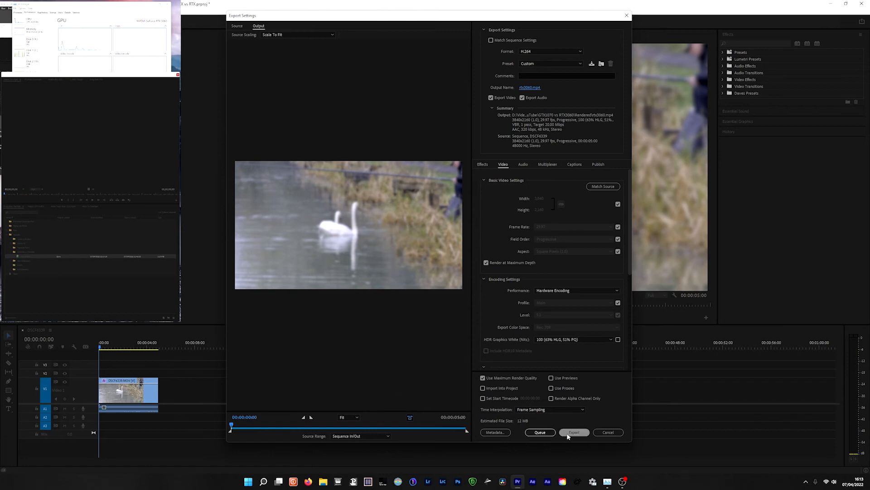
mouse_move(575, 431)
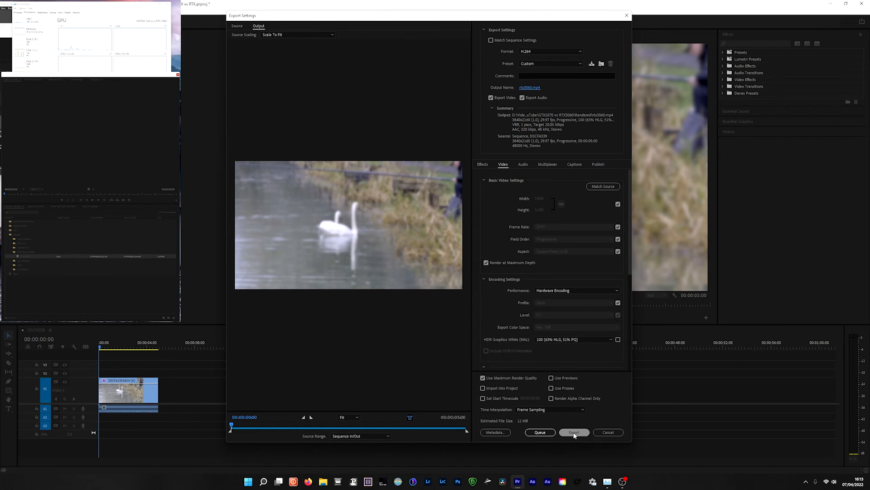
left_click(574, 431)
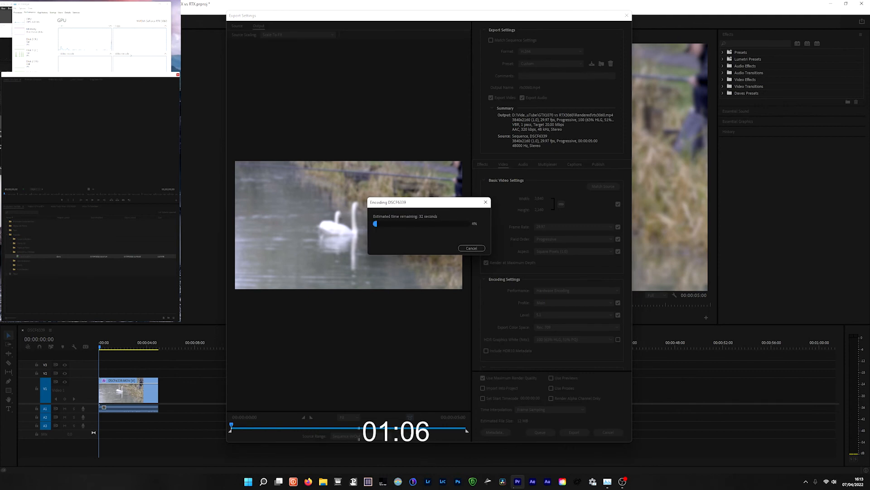